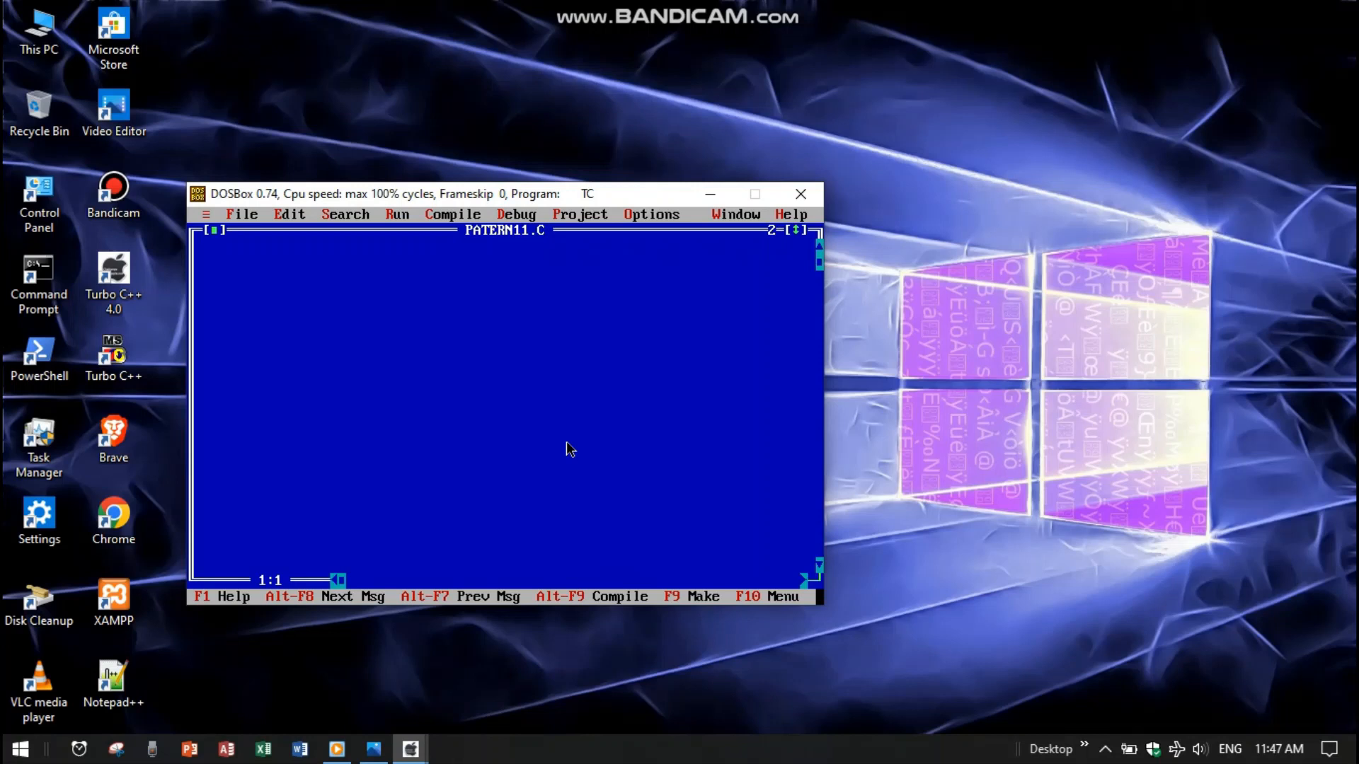
Step: Write stdio/conio includes, main with clrscr, the "Enter Number Of Rows:-" prompt, partial scanf and getch
click(754, 194)
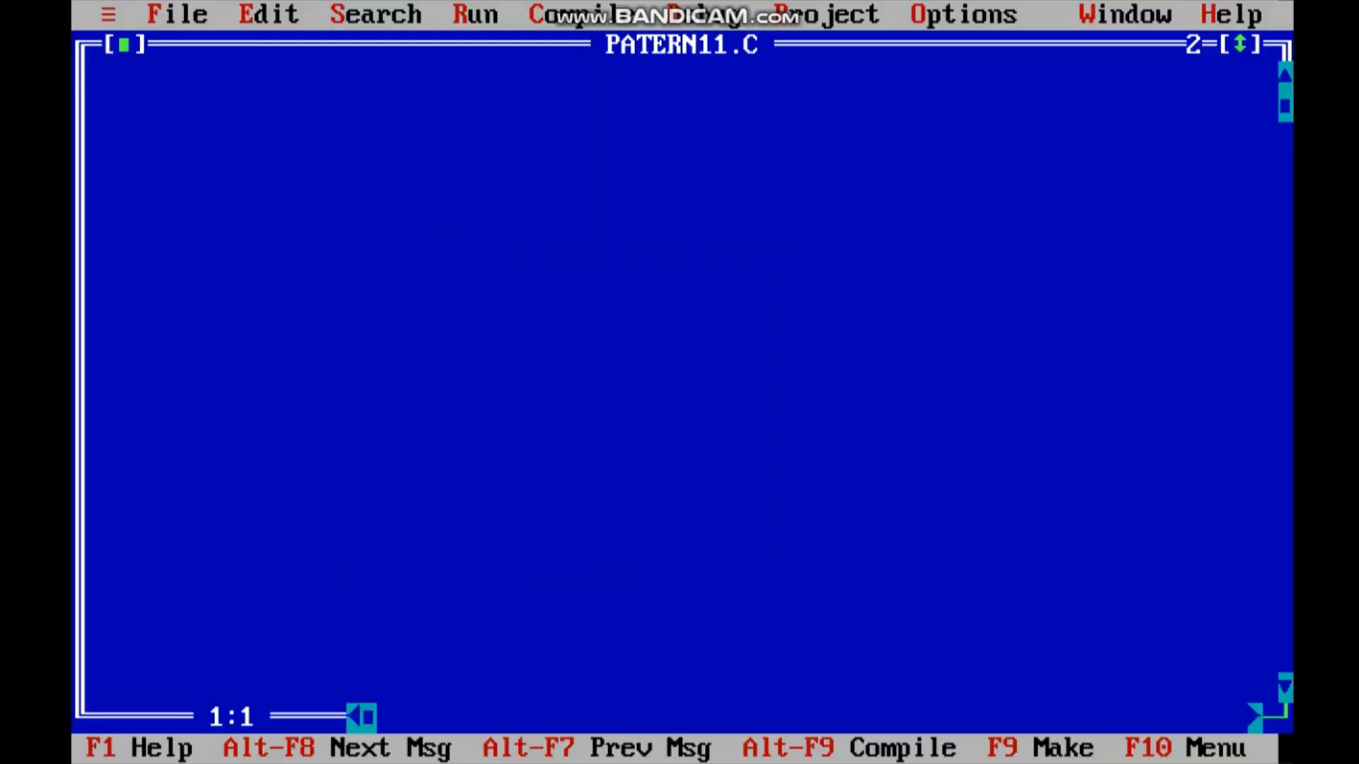
text(#include<stdio.h>)
click(682, 106)
text(#include<coni)
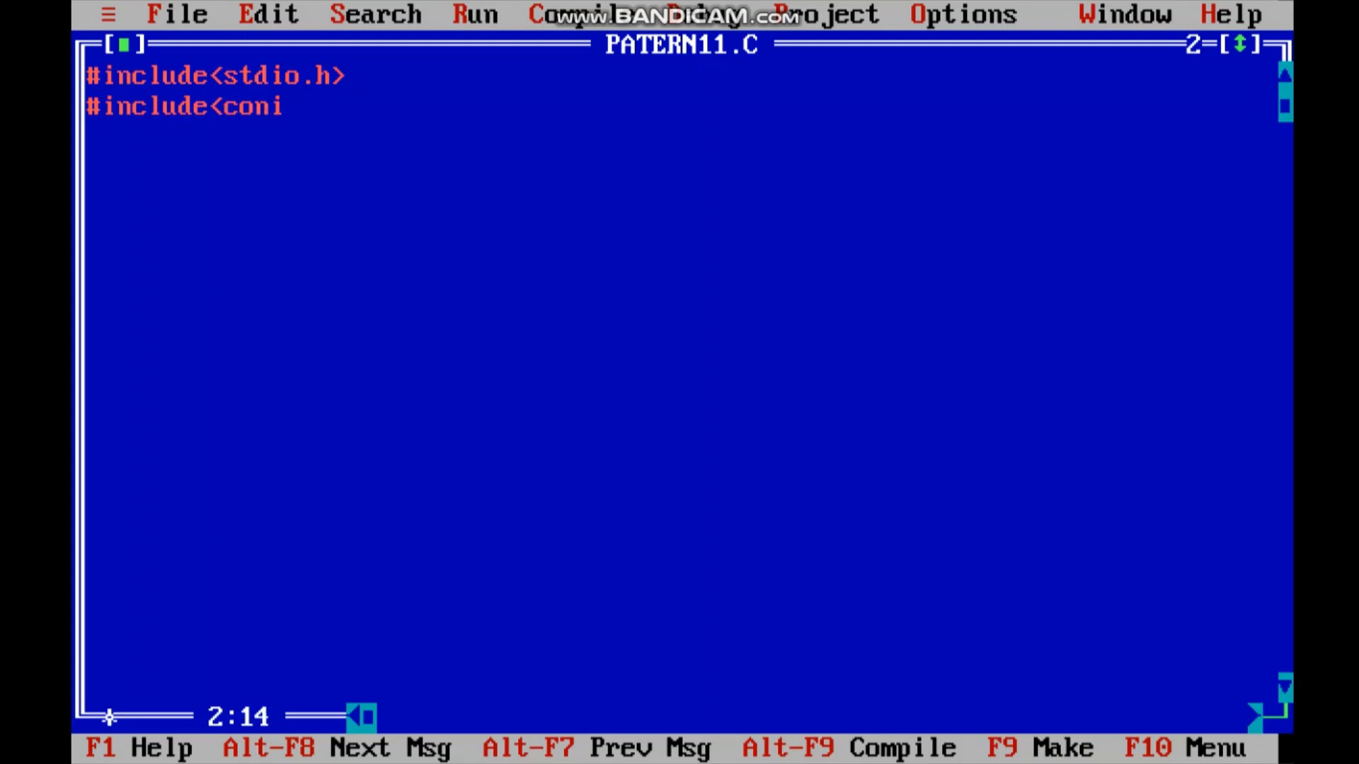
text(o.h>)
text(printf("Enter Nu");)
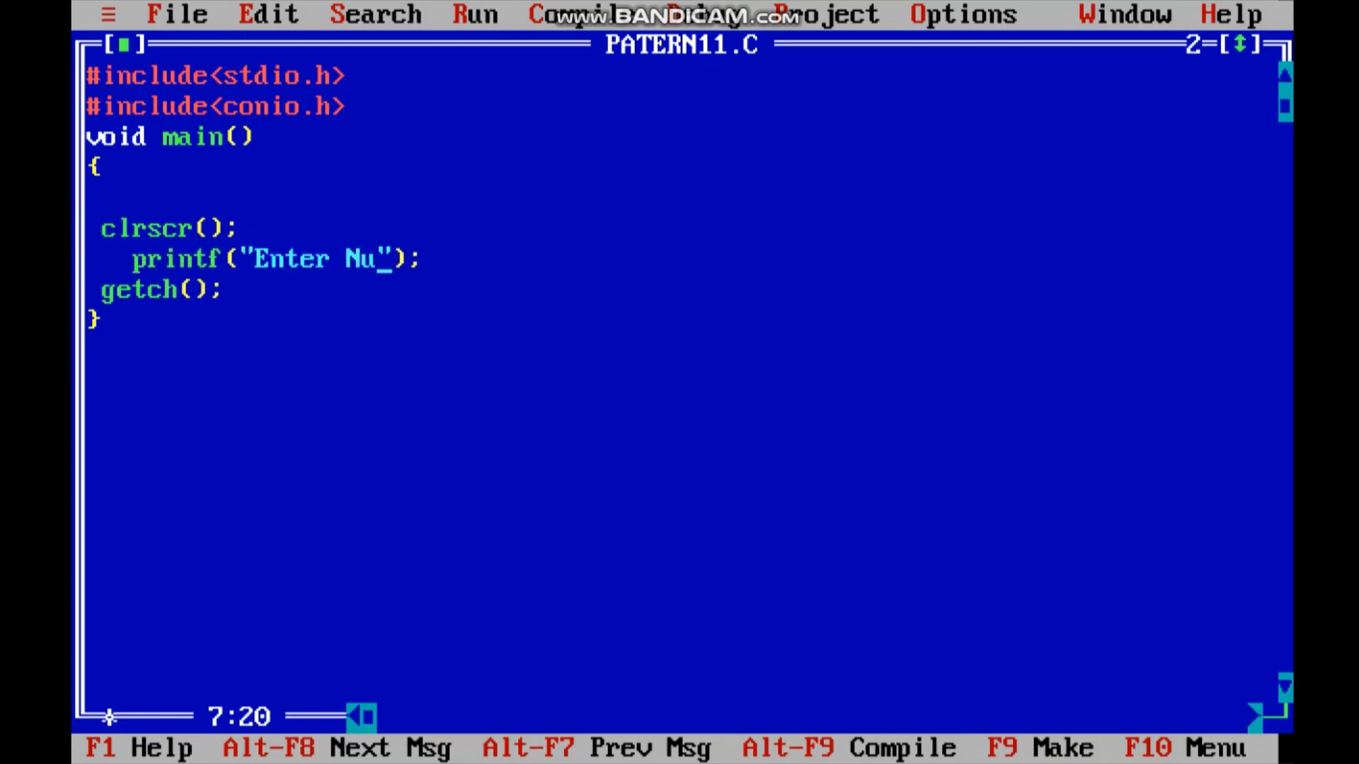
text(mber Of Rows:-)
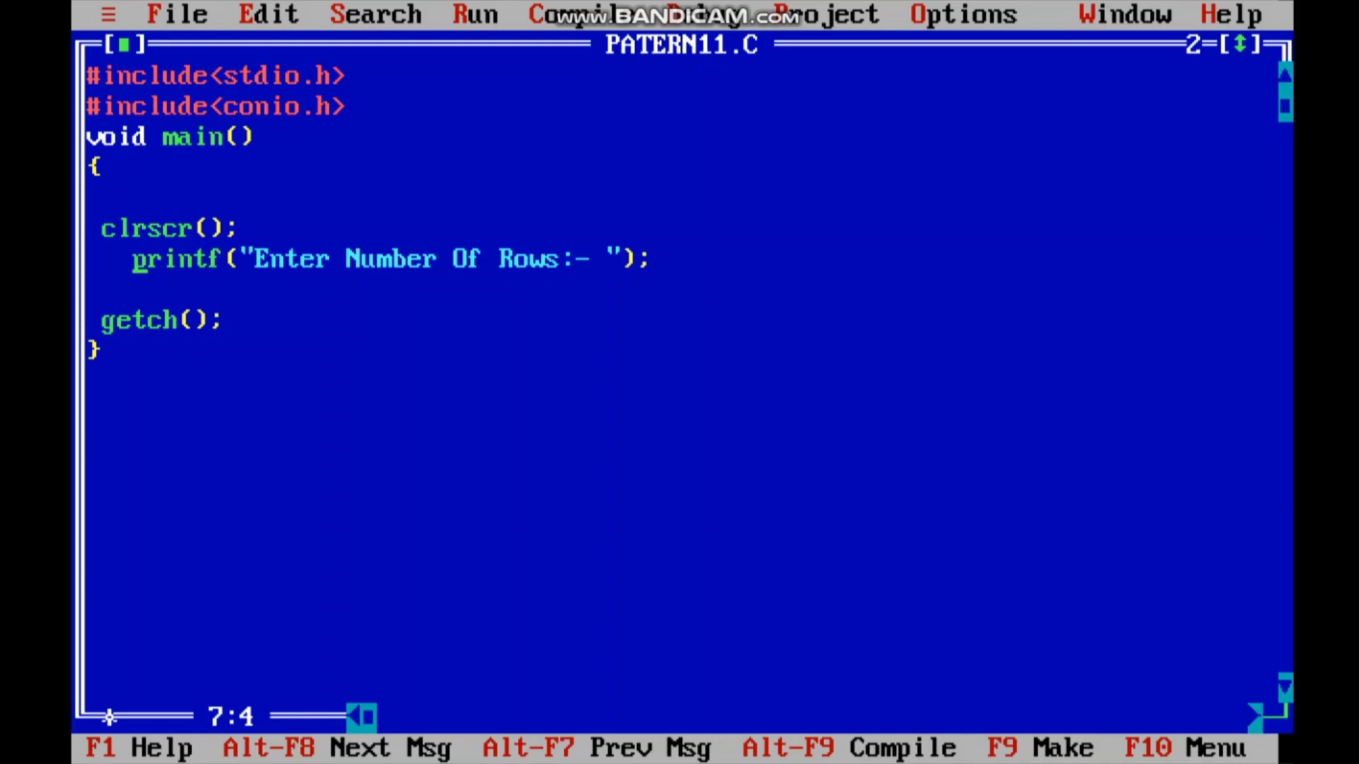
text(scanf("%d",);)
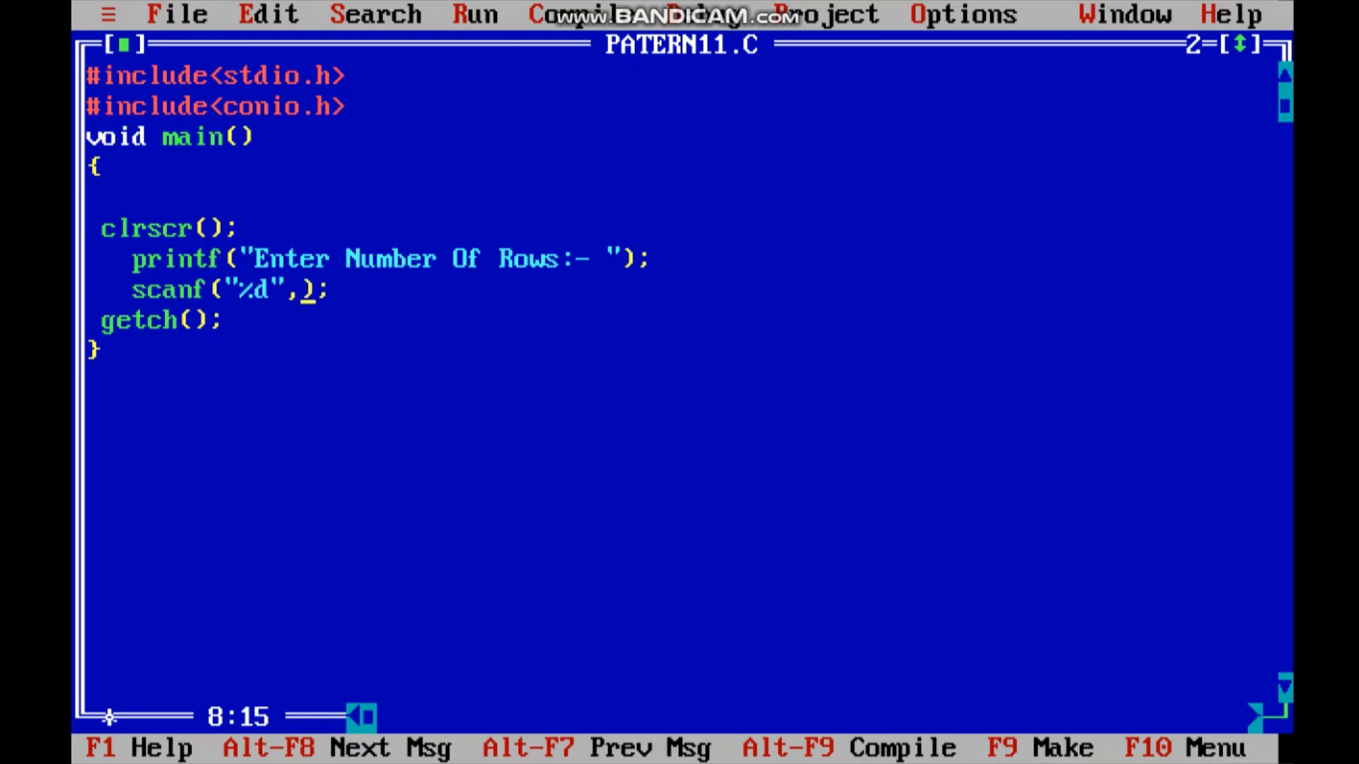
Step: Read Num with scanf, then loop per row printing leading spaces, "* " stars and a newline
text(&Num);)
text(for(j=Num;)
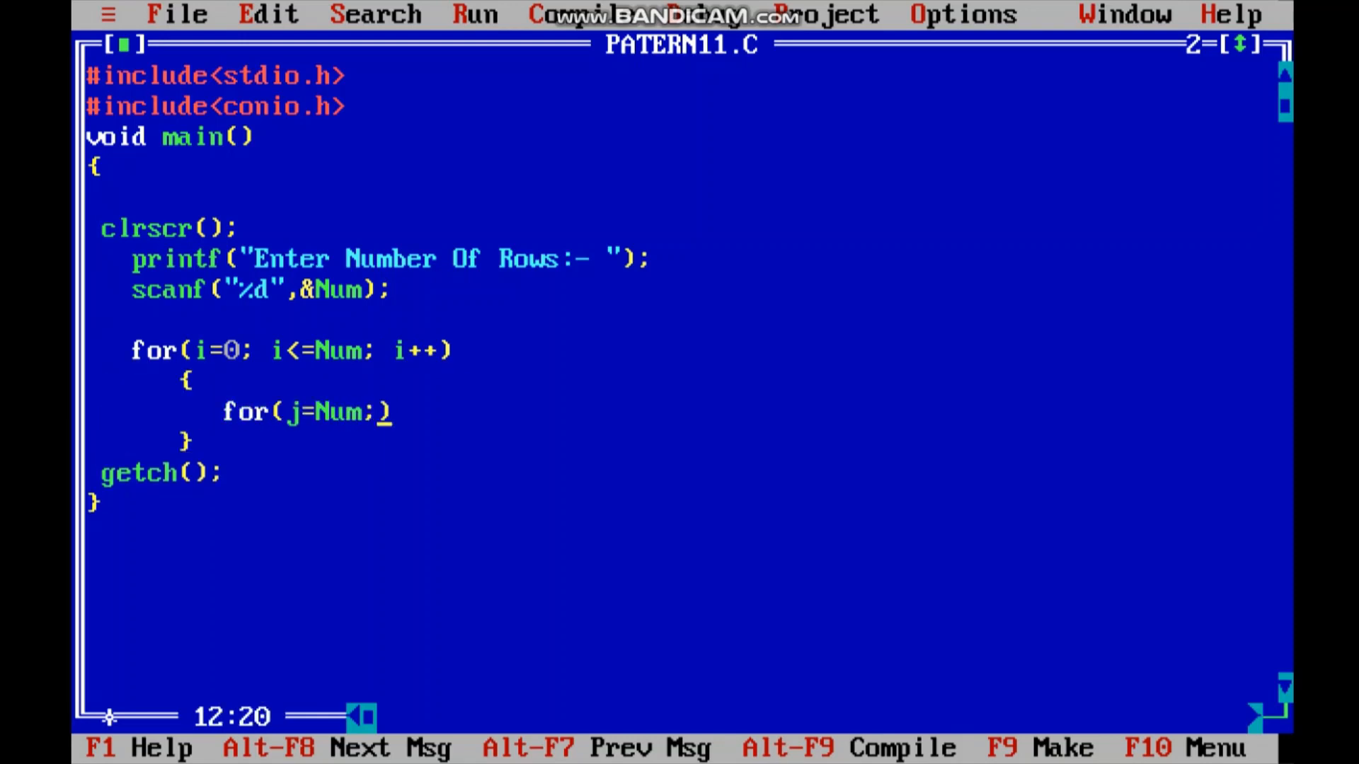
text(j>i; j--))
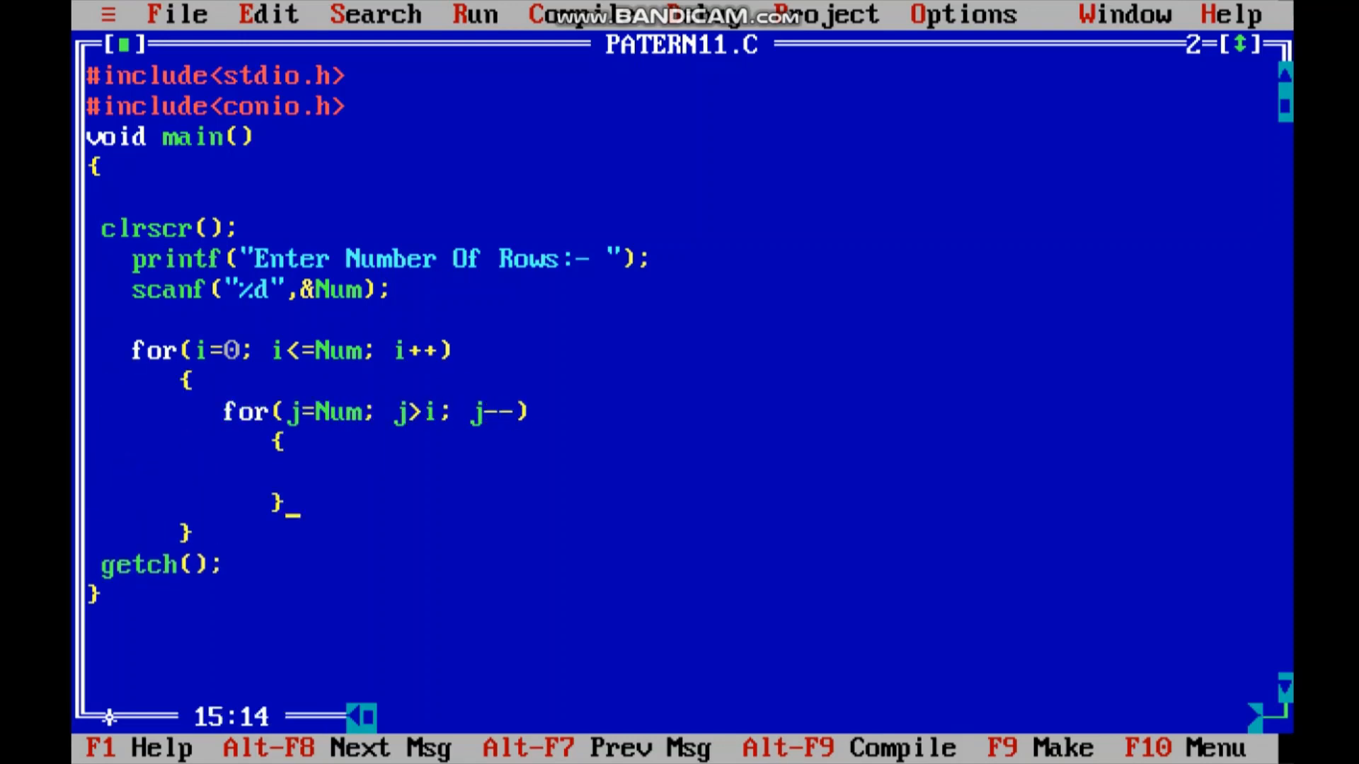
text(printf("");)
text(for(k=0; k)
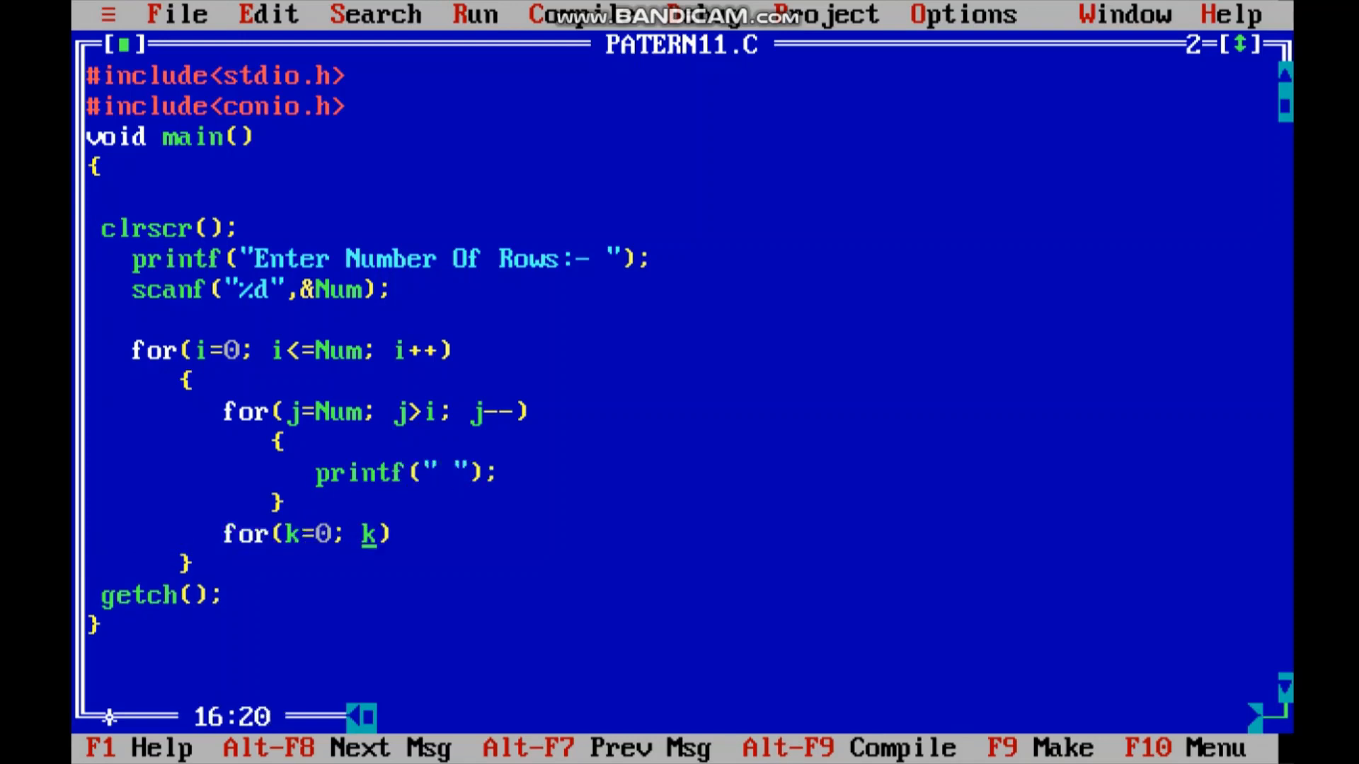
text(<i; k++))
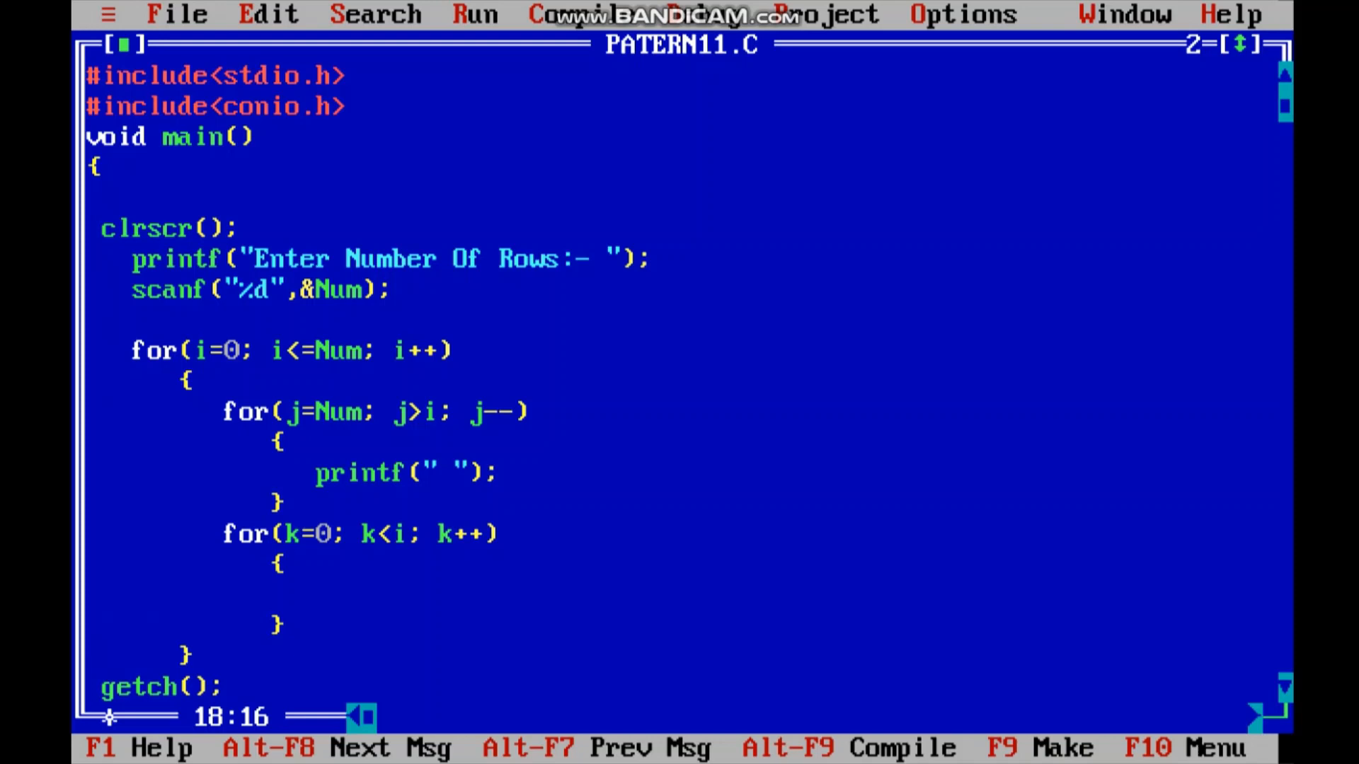
text(printf("* ");)
text(for()
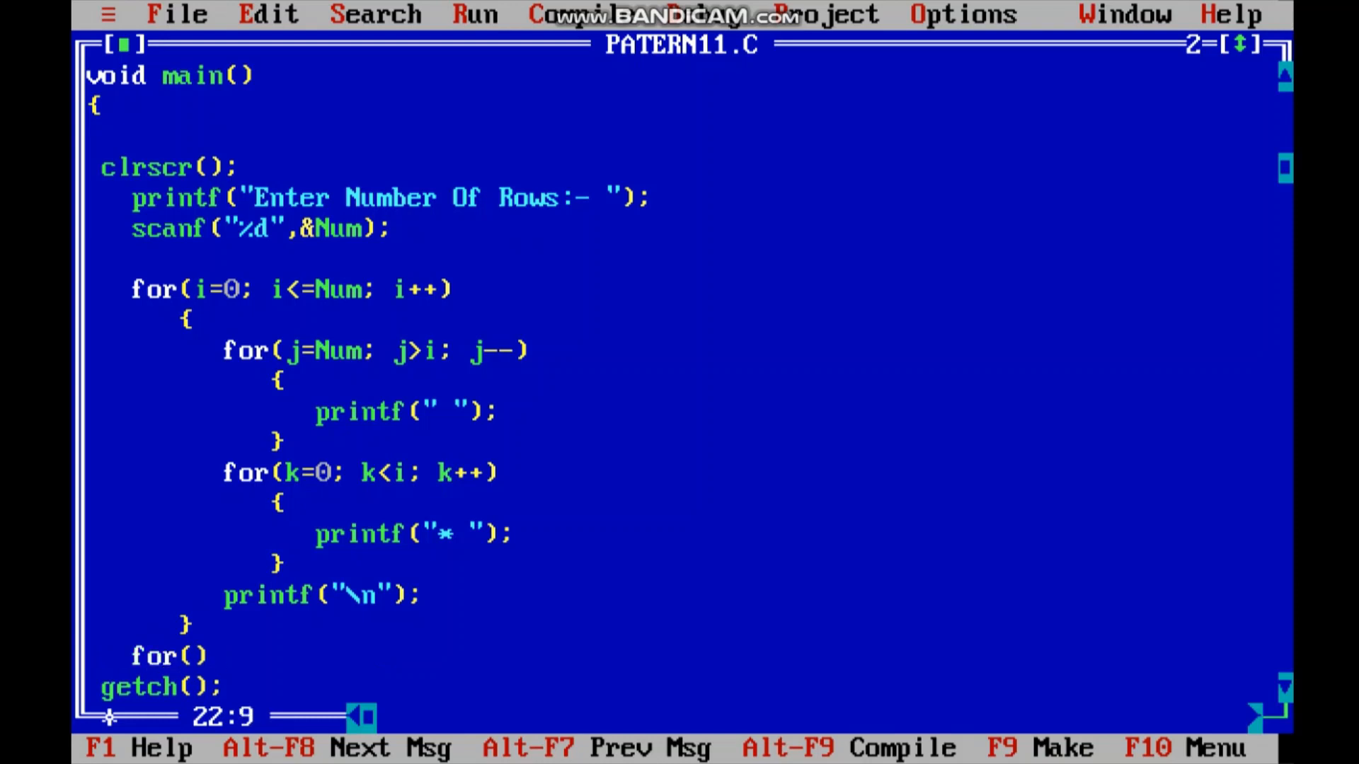
Step: Add the second loop i=1..Num with a j space loop and descending k loop printing "*"
text(i=1; i<Num; i++)
text(fo)
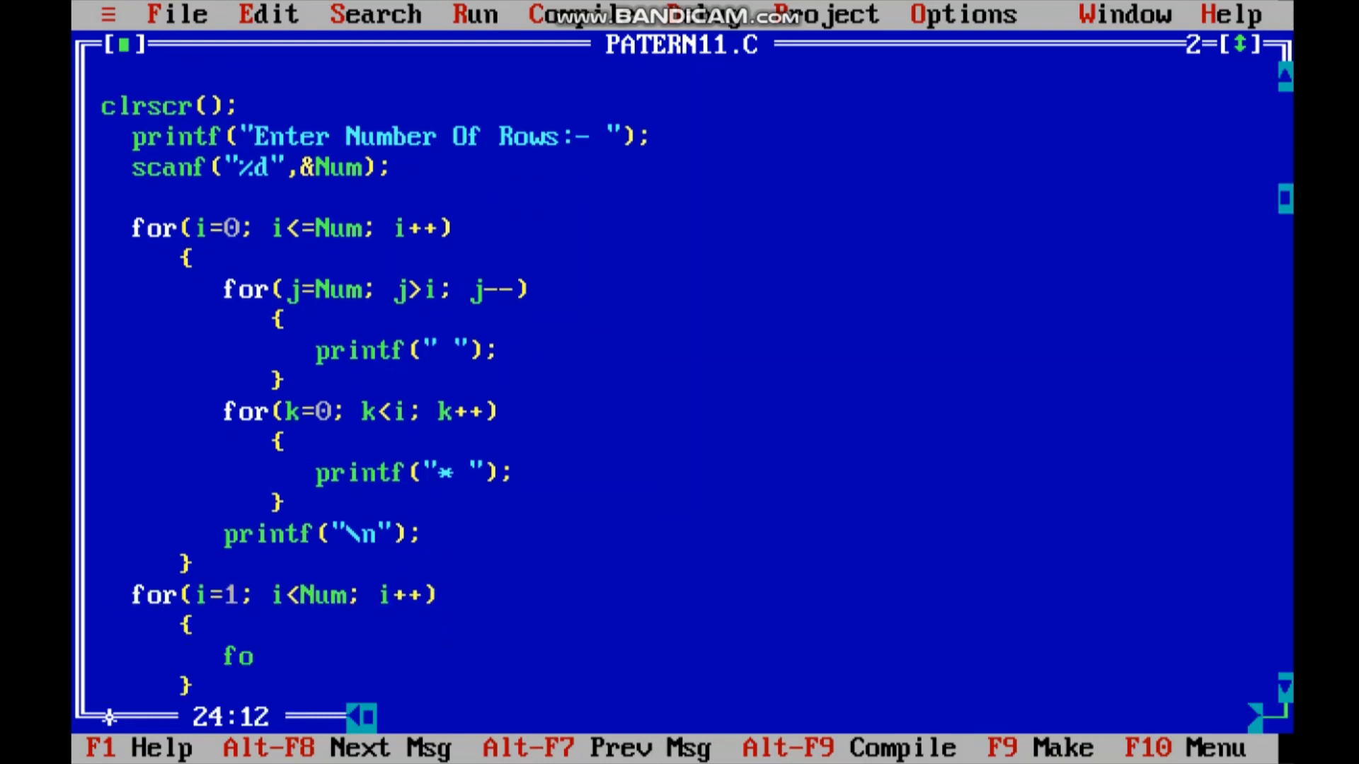
text(r(j=0; j<i; j))
text(for()
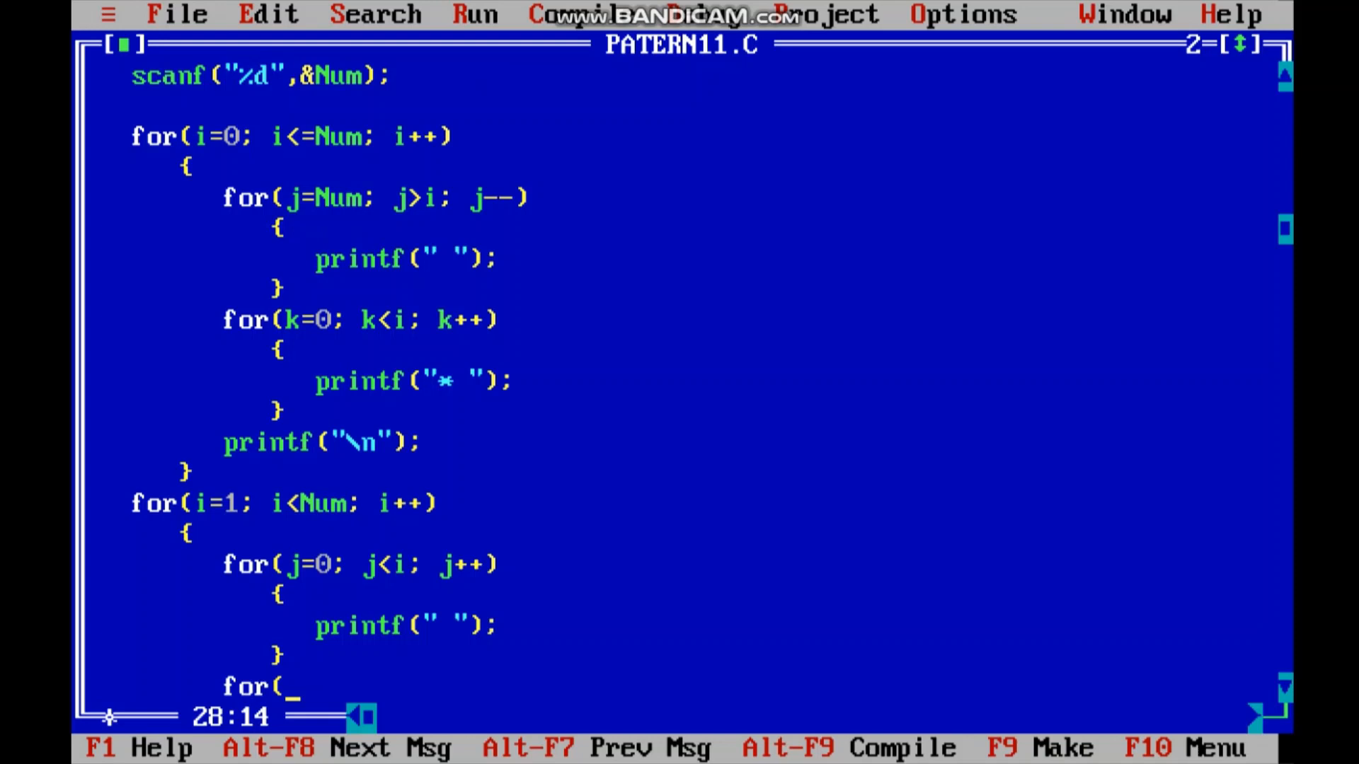
text(k=Num; k>i; ))
text(prin)
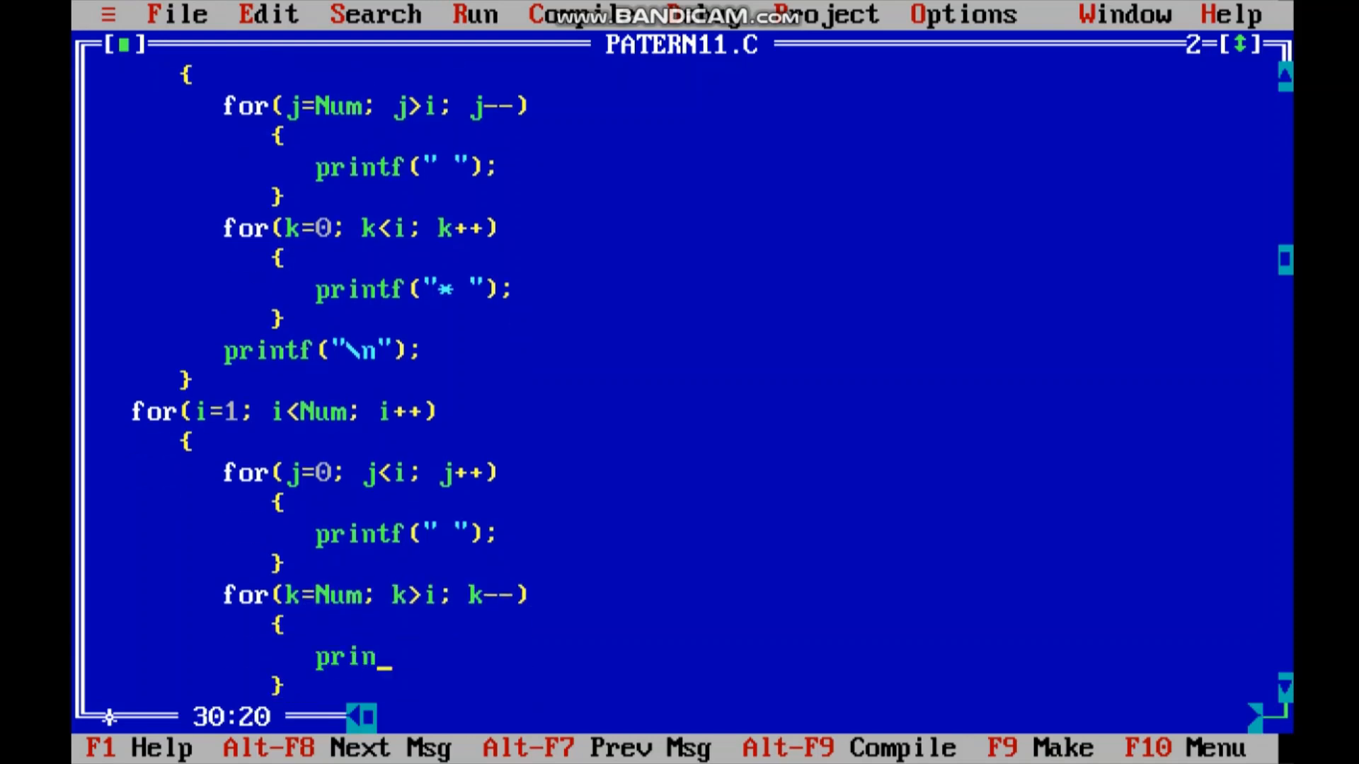
text(tf("*");)
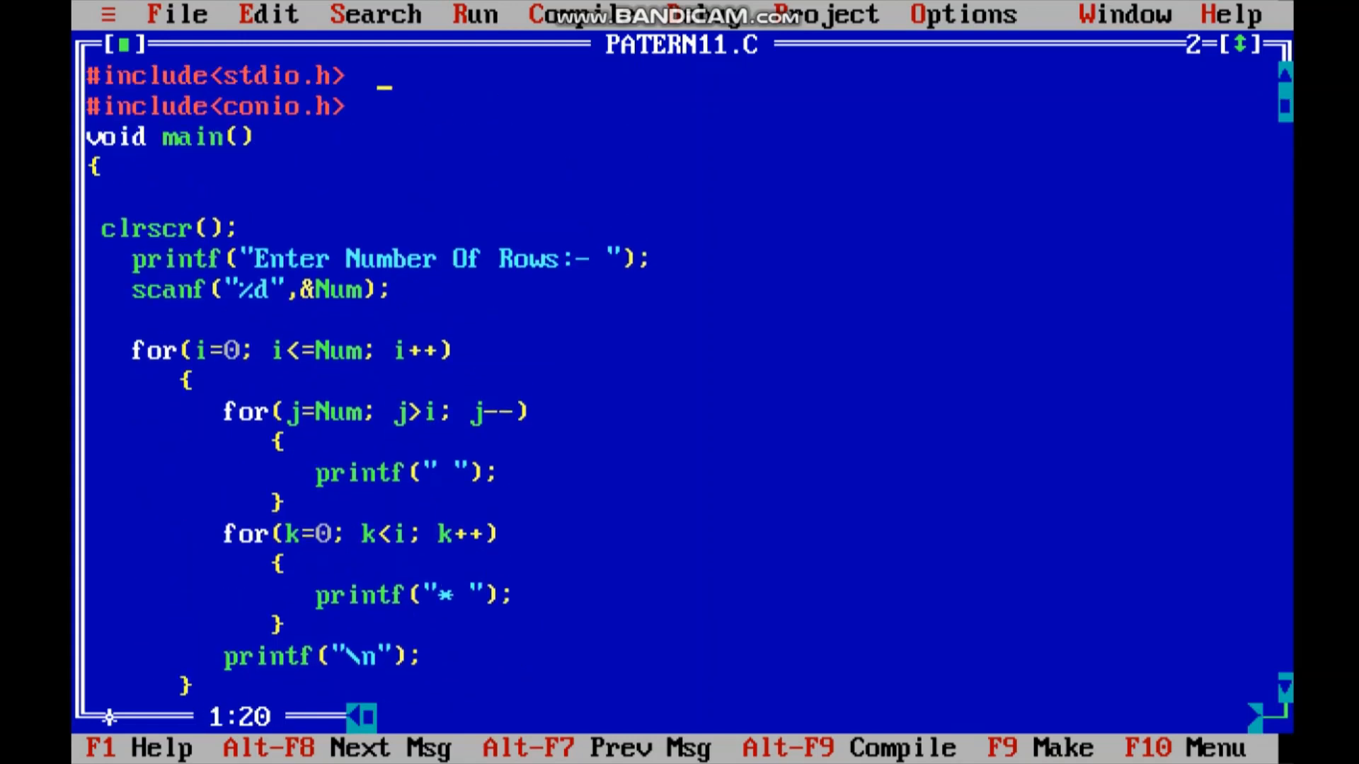
Step: Declare int Num, i, j, k at the top of main
text(int)
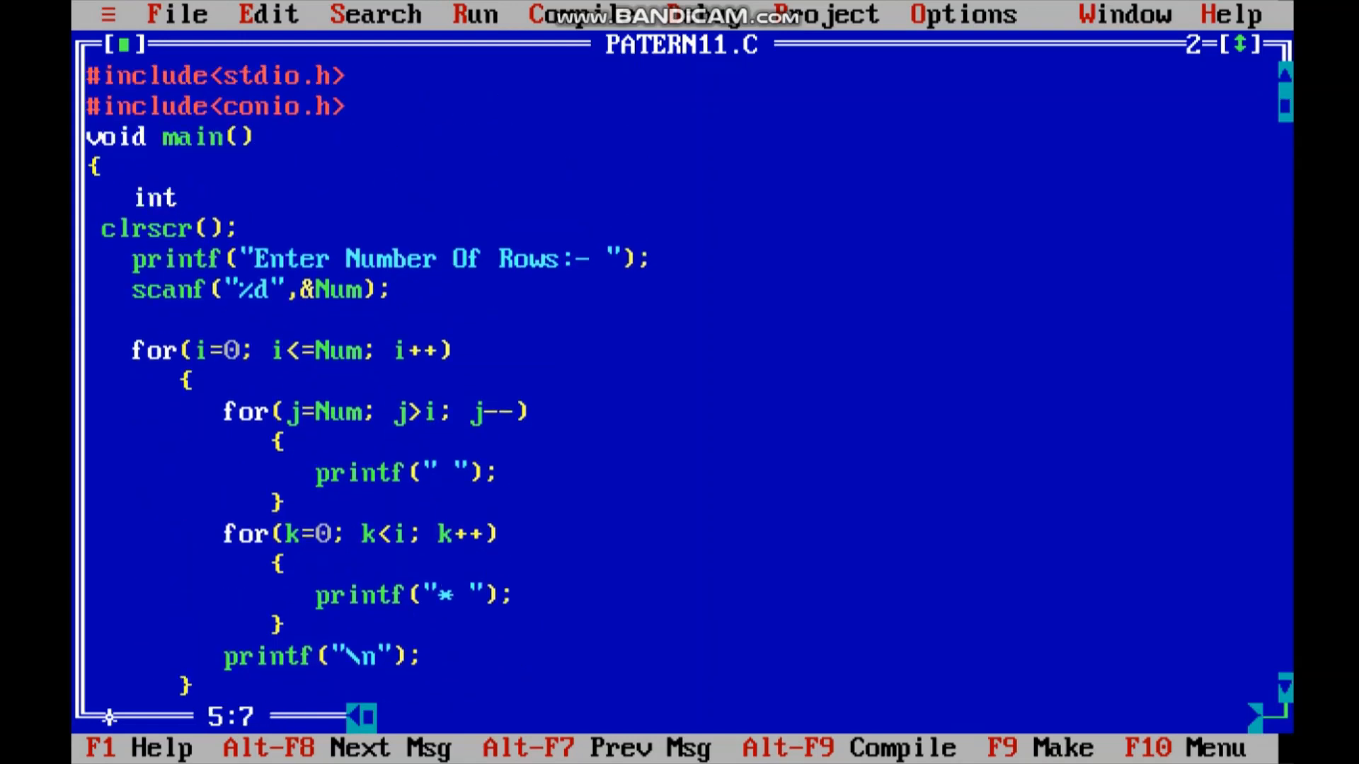
text(Num,i,j,k;)
text(11)
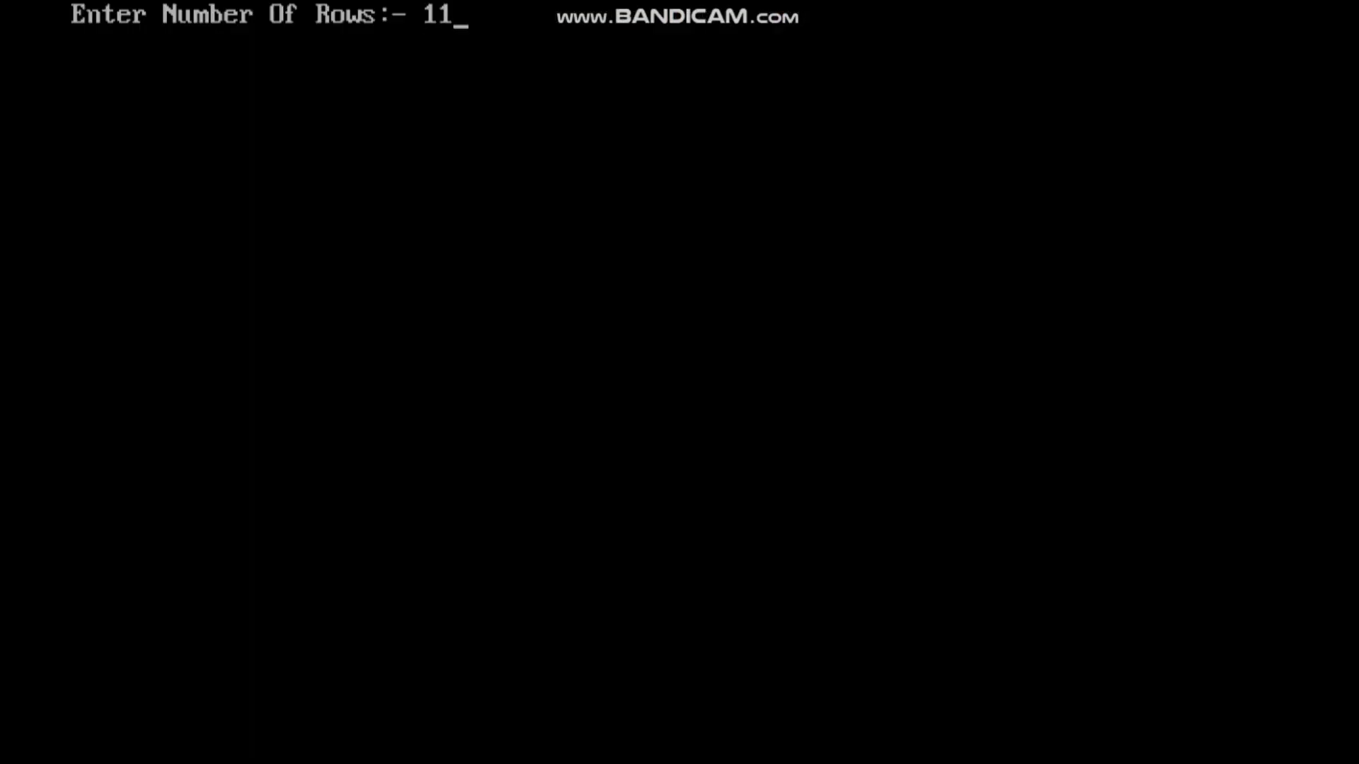
Step: Run the program and enter 11 rows to see the printed star pattern
key(Return)
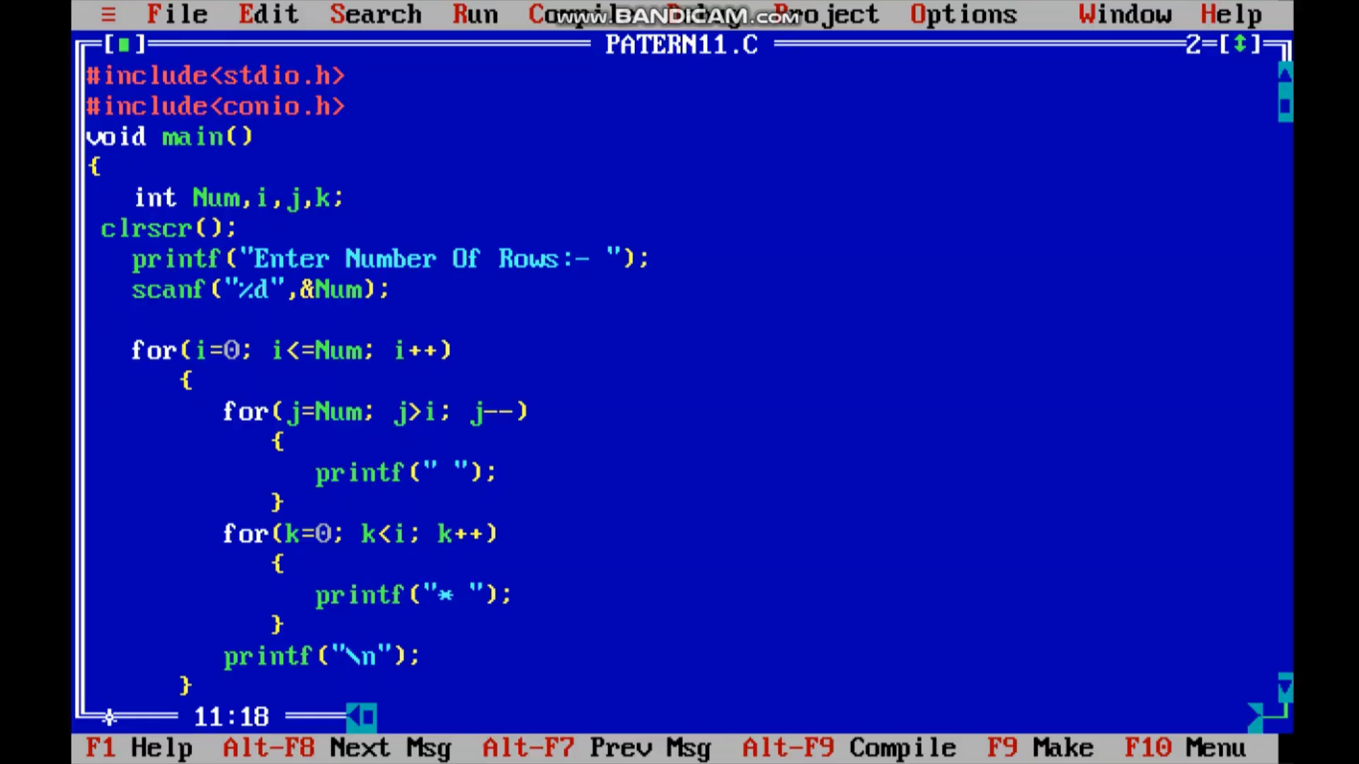
scroll(down, 3)
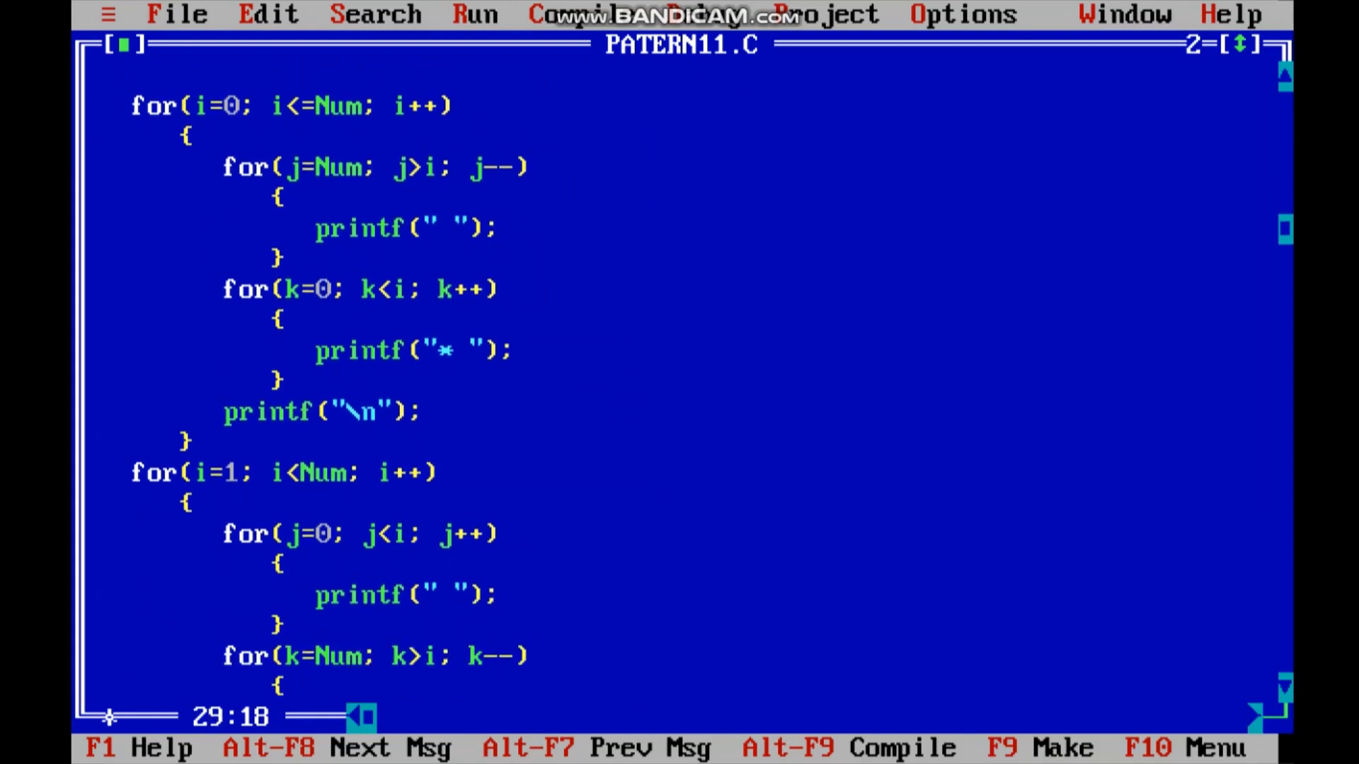
scroll(down, 3)
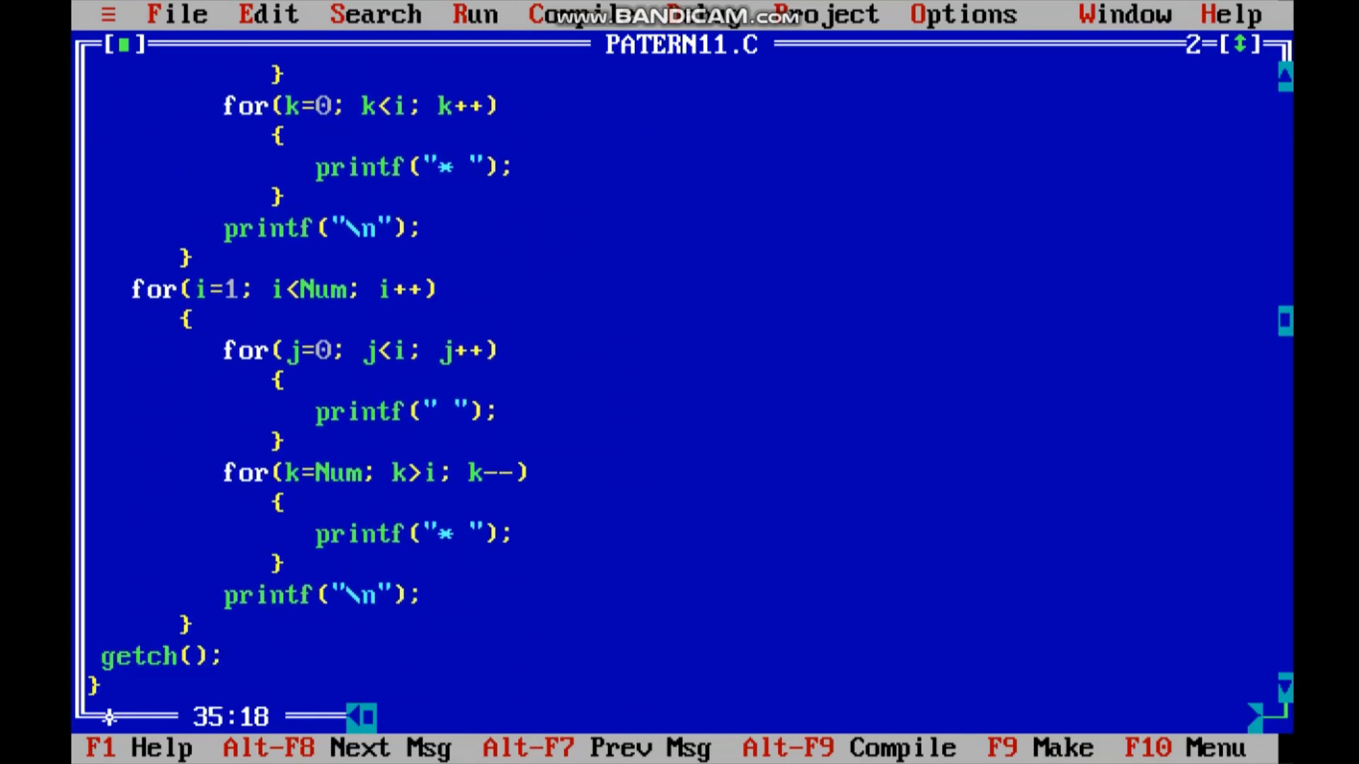